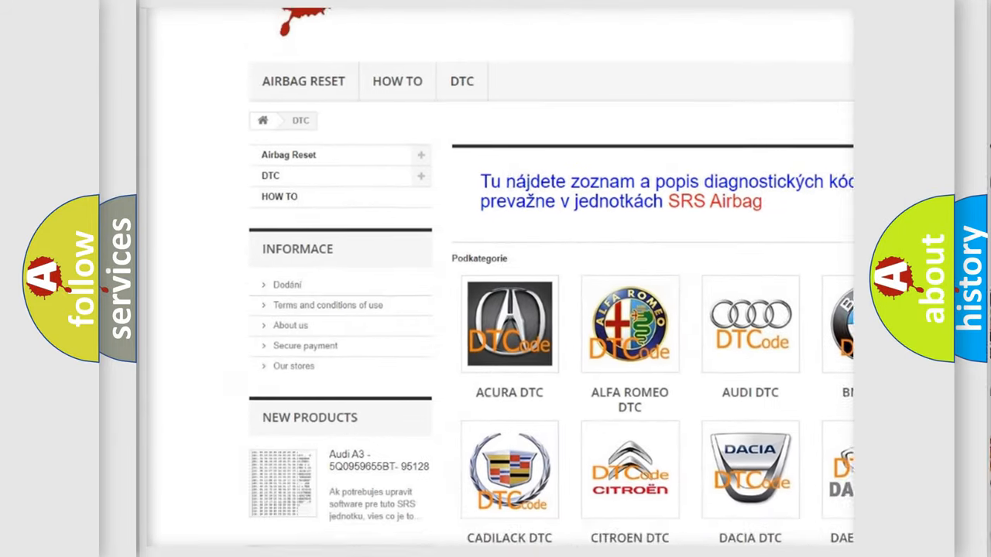
Step: Scroll the DTC page past the car brand thumbnails into the B-series code list
scroll(down, 3)
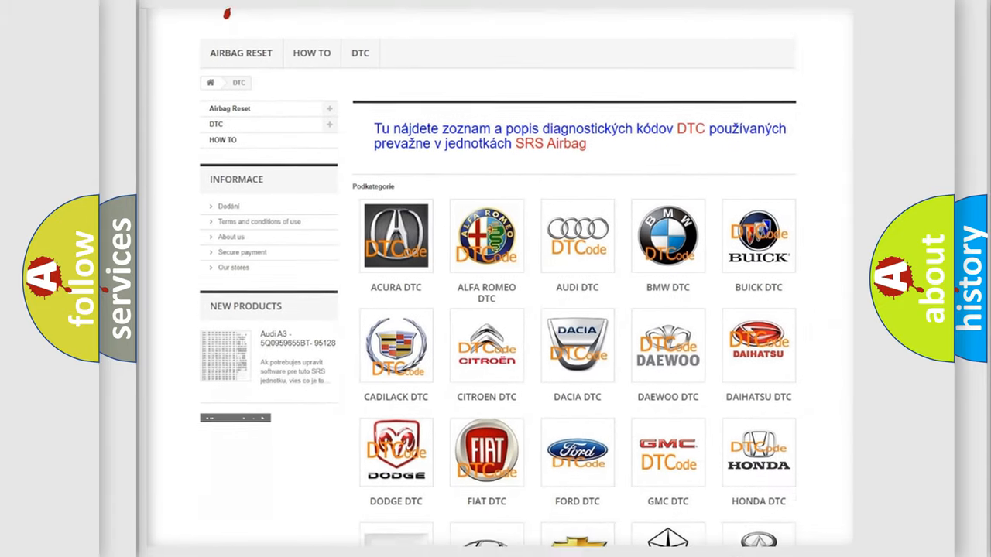
scroll(down, 3)
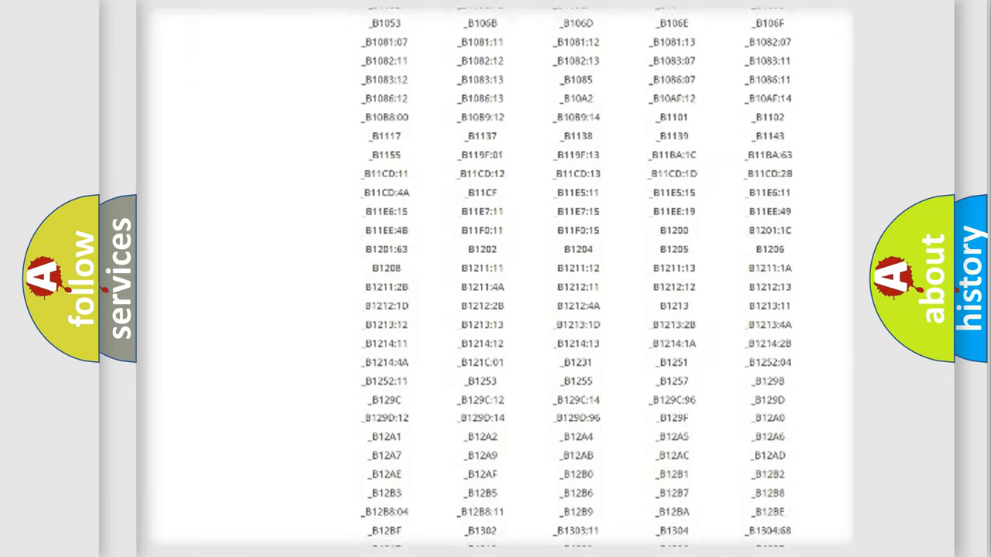
scroll(down, 3)
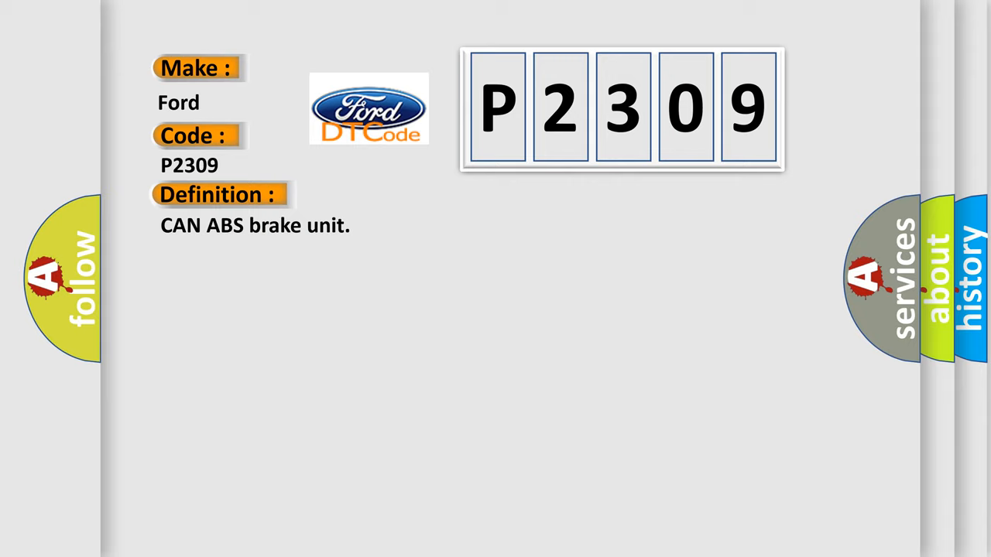
Step: Reveal the Description heading with ignition timing and 9/9.5/16.0/16.5 V thresholds
click(402, 195)
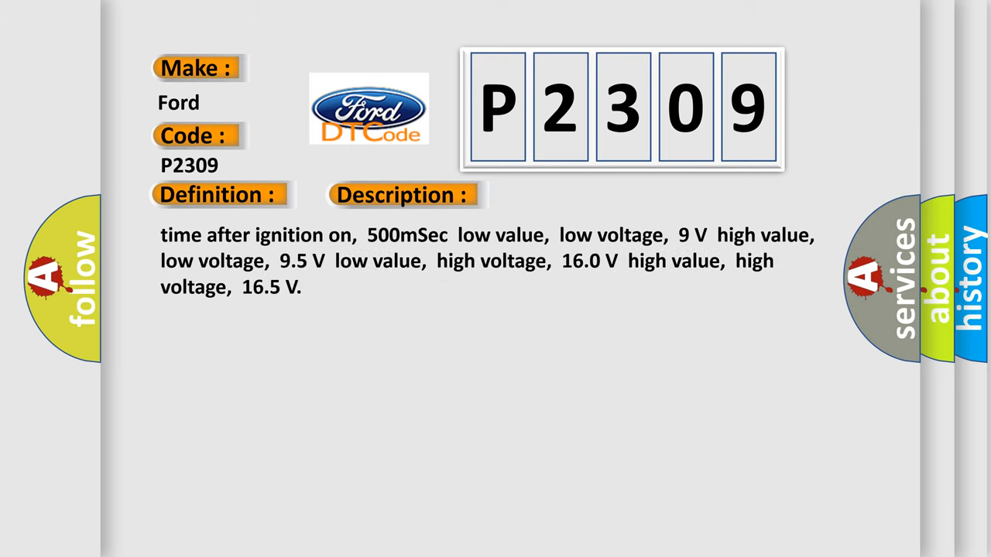